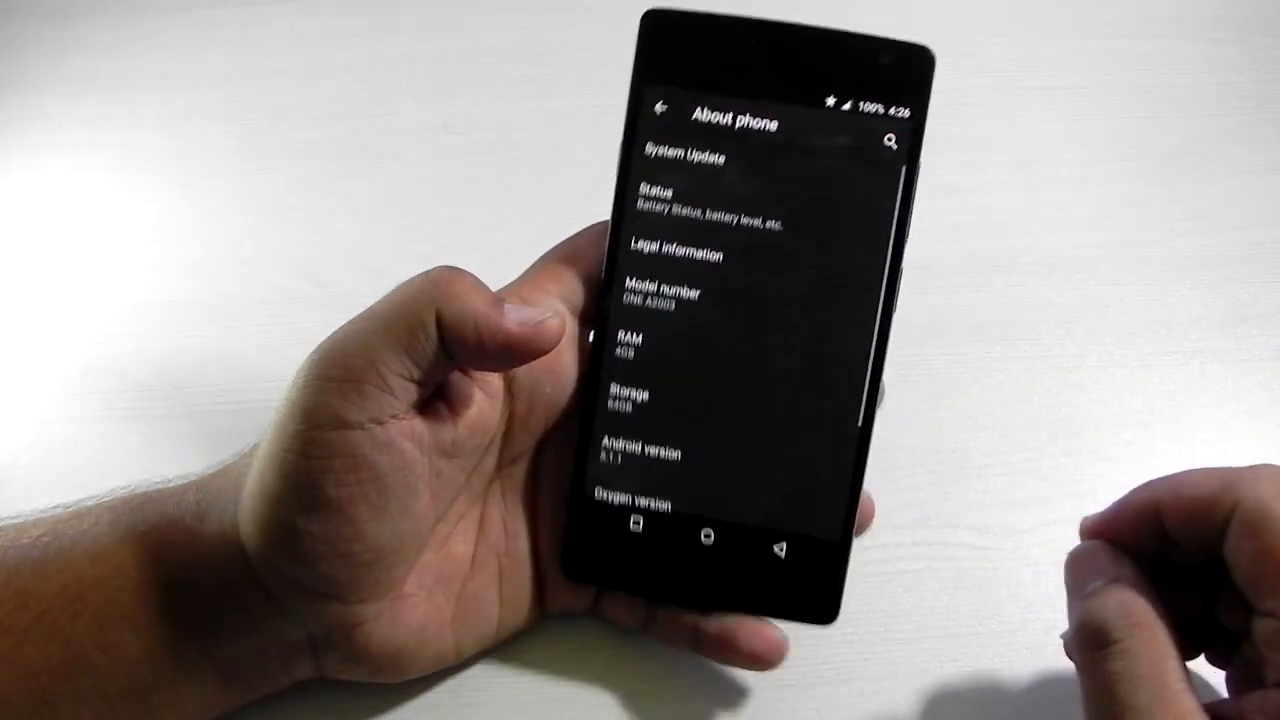
Scroll About phone to review model ONE A2003, 4GB RAM and Android 5.1.1
scroll(down, 3)
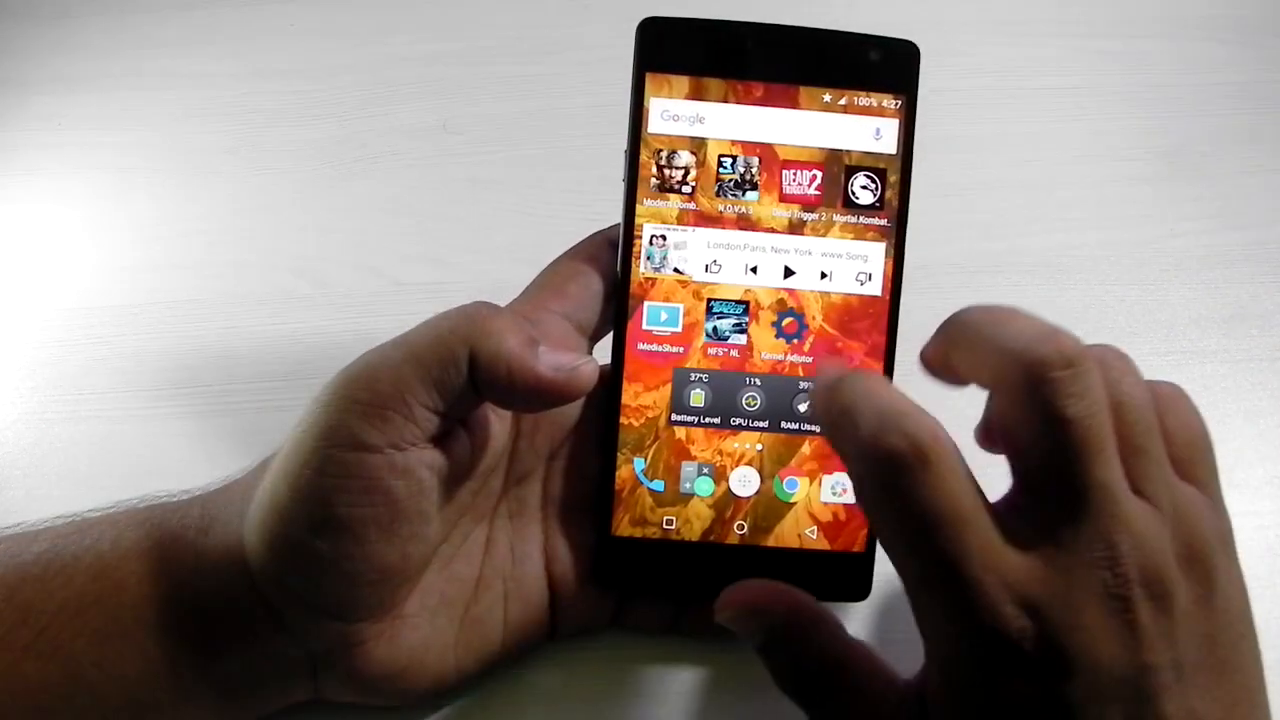
Launch Kernel Adiutor and scroll its CPU page to the frequency settings
click(791, 325)
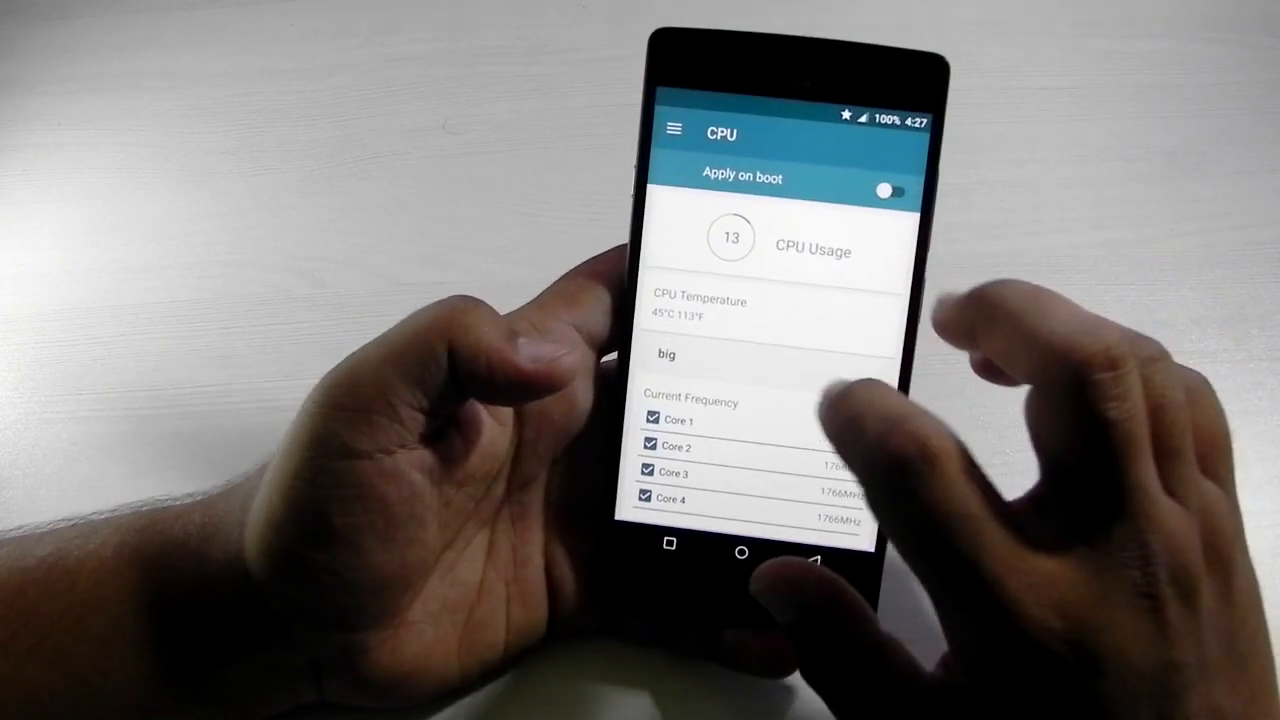
scroll(down, 3)
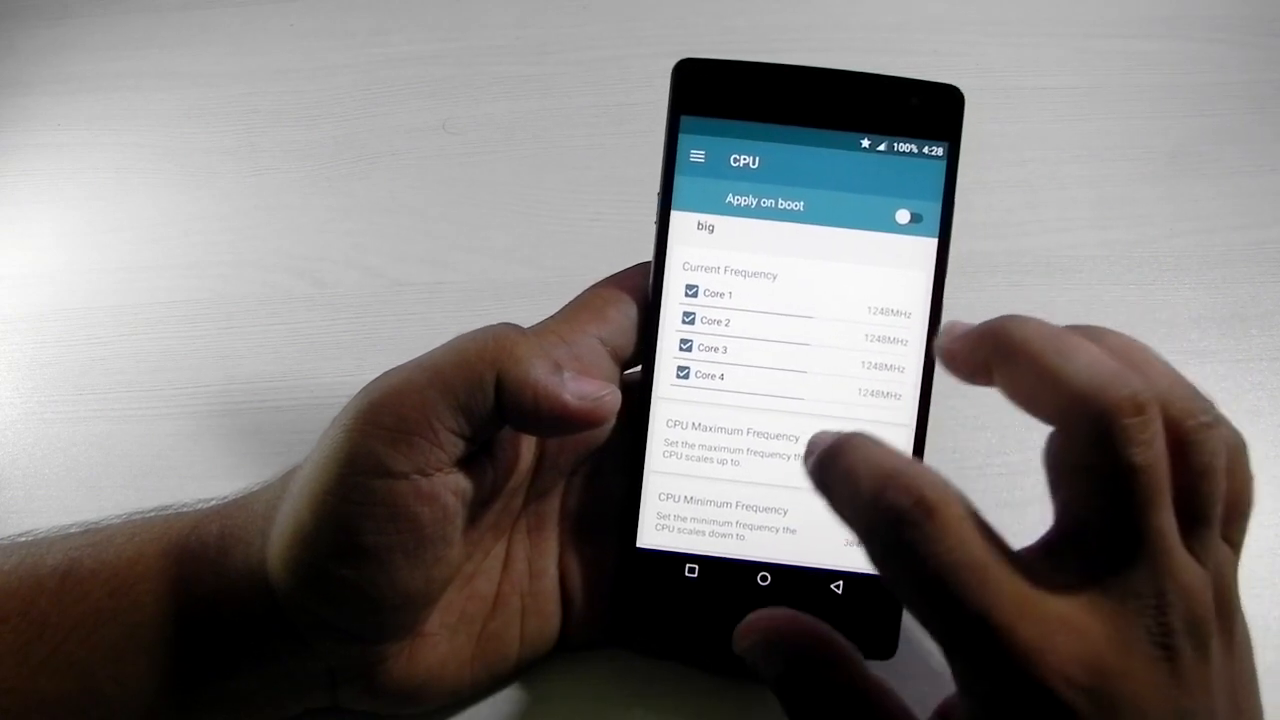
Review the 1766MHz max frequency and performance governor, and enable Apply on boot
scroll(down, 3)
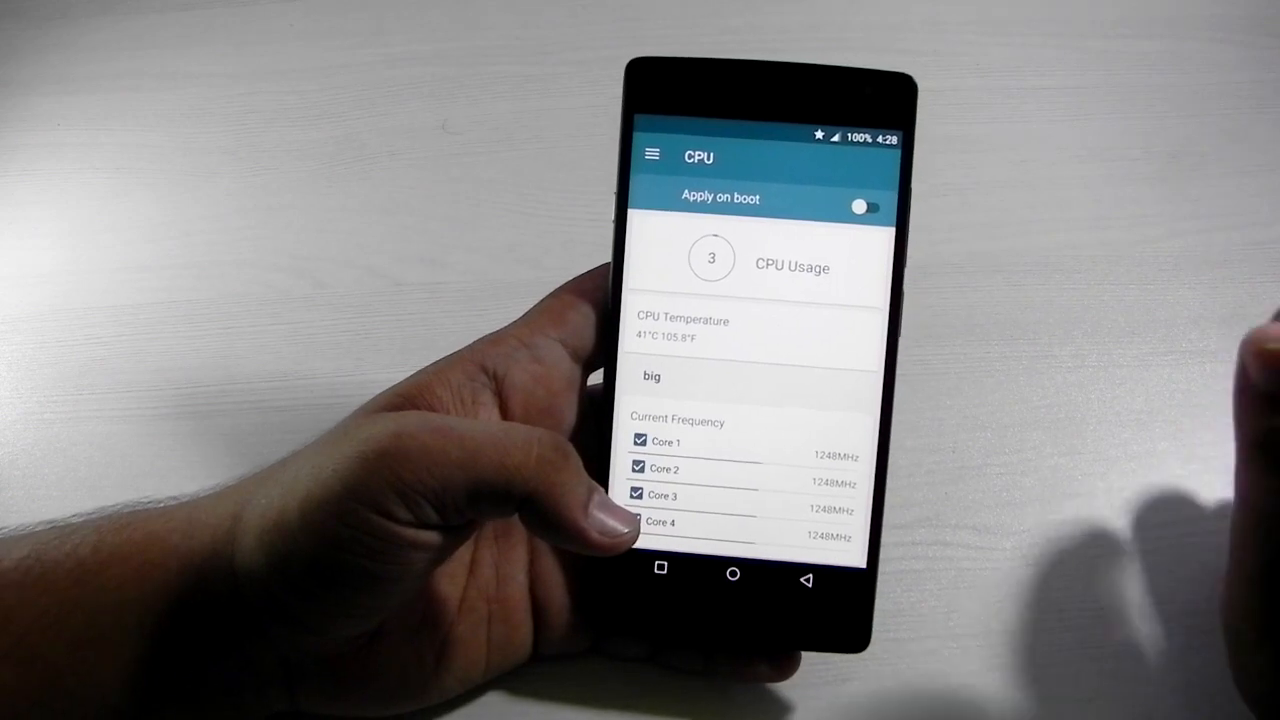
scroll(down, 3)
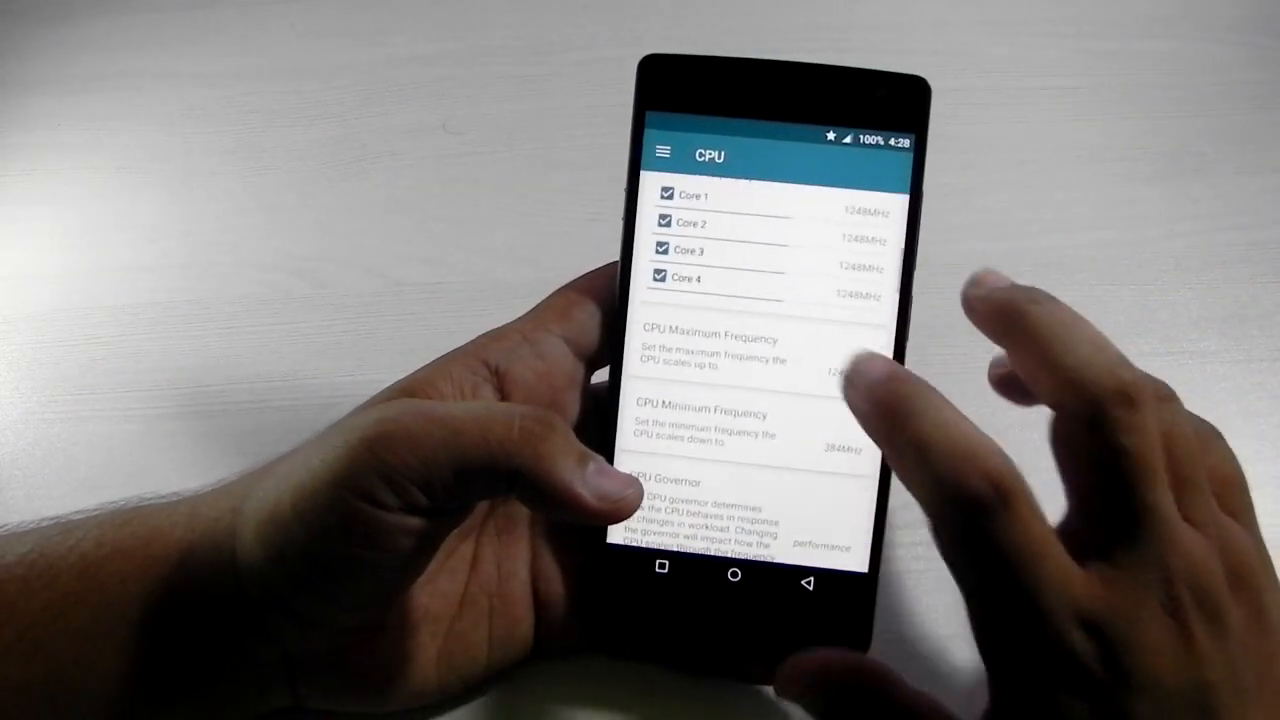
click(850, 365)
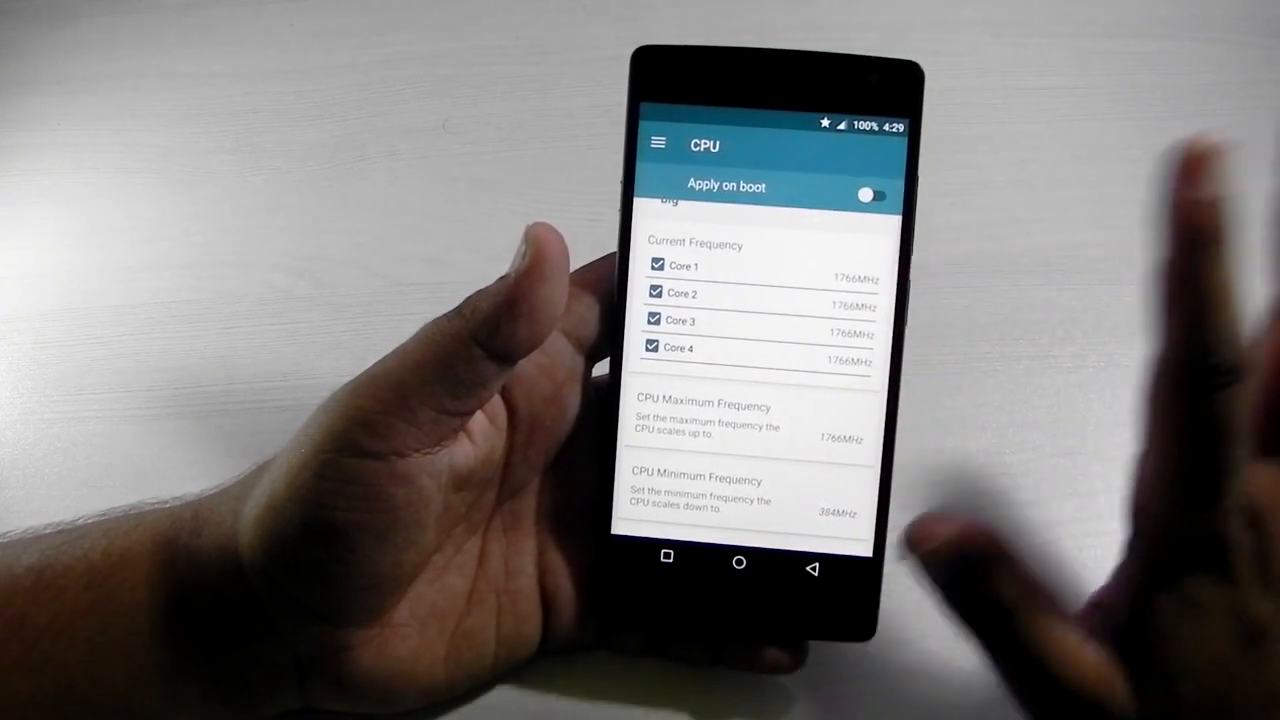
scroll(down, 3)
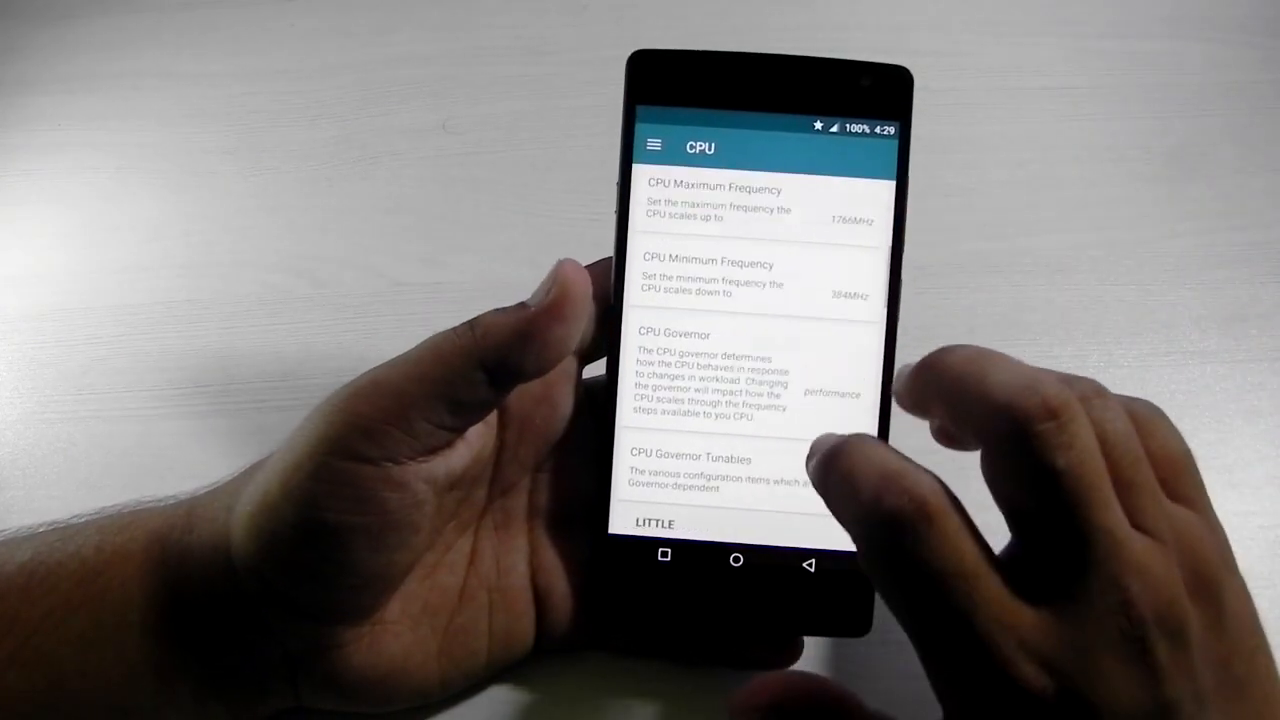
scroll(down, 3)
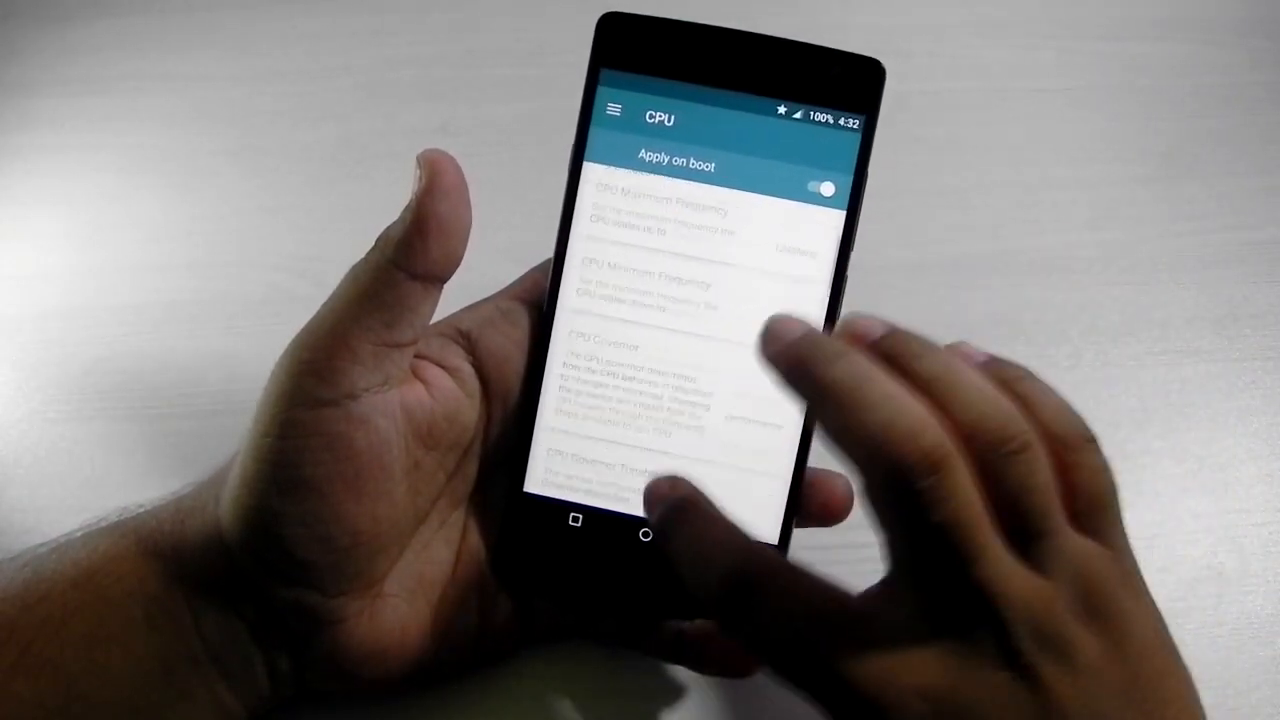
Scroll down past the big-core maximum frequency toward the LITTLE cluster settings
scroll(down, 3)
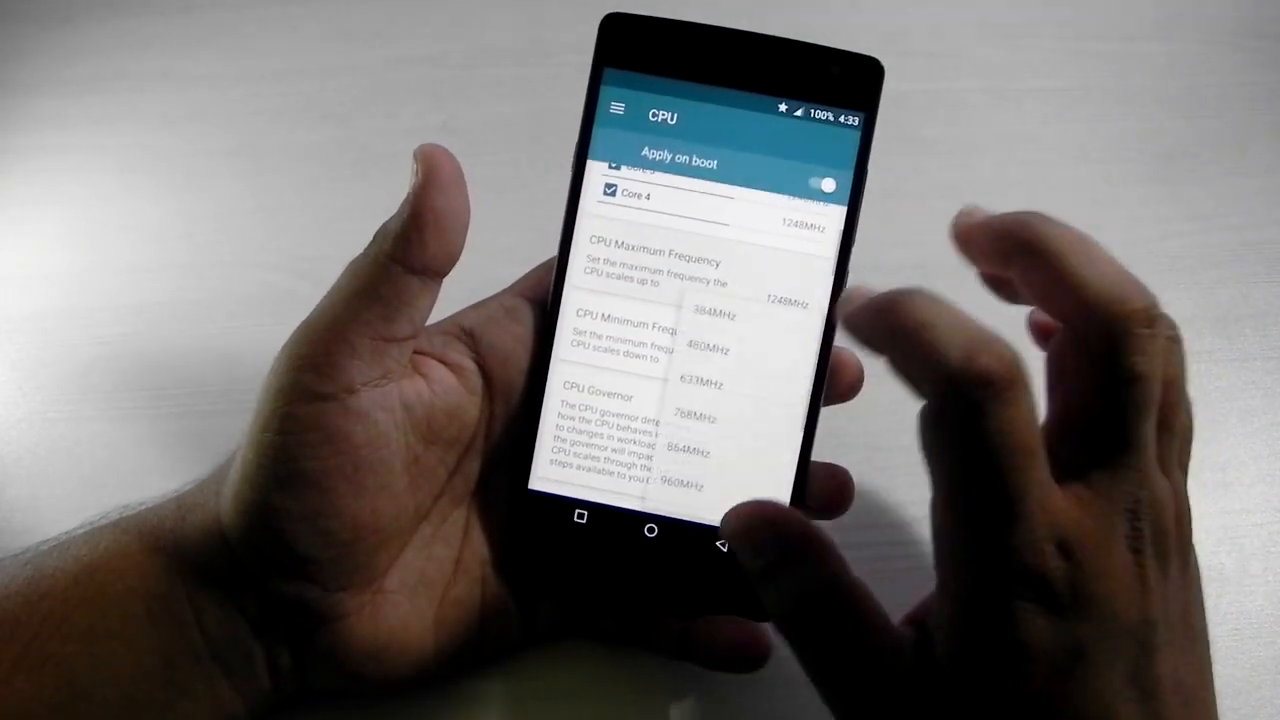
scroll(down, 3)
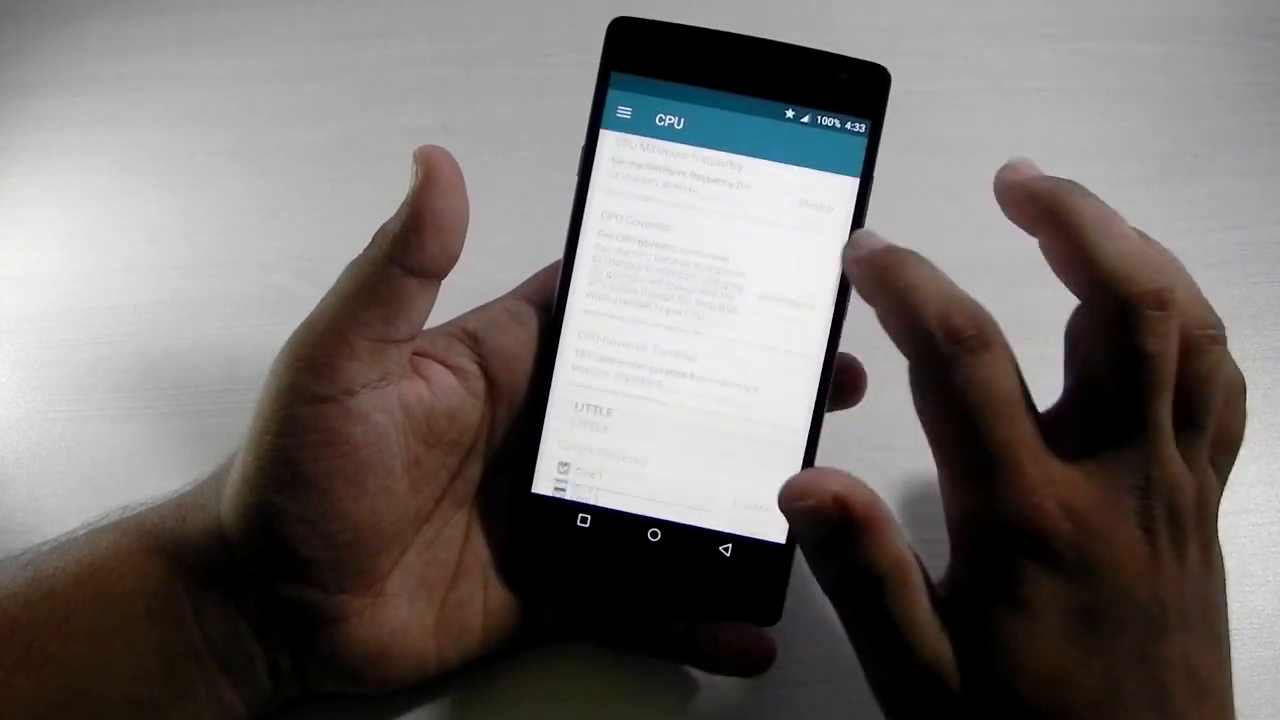
scroll(down, 3)
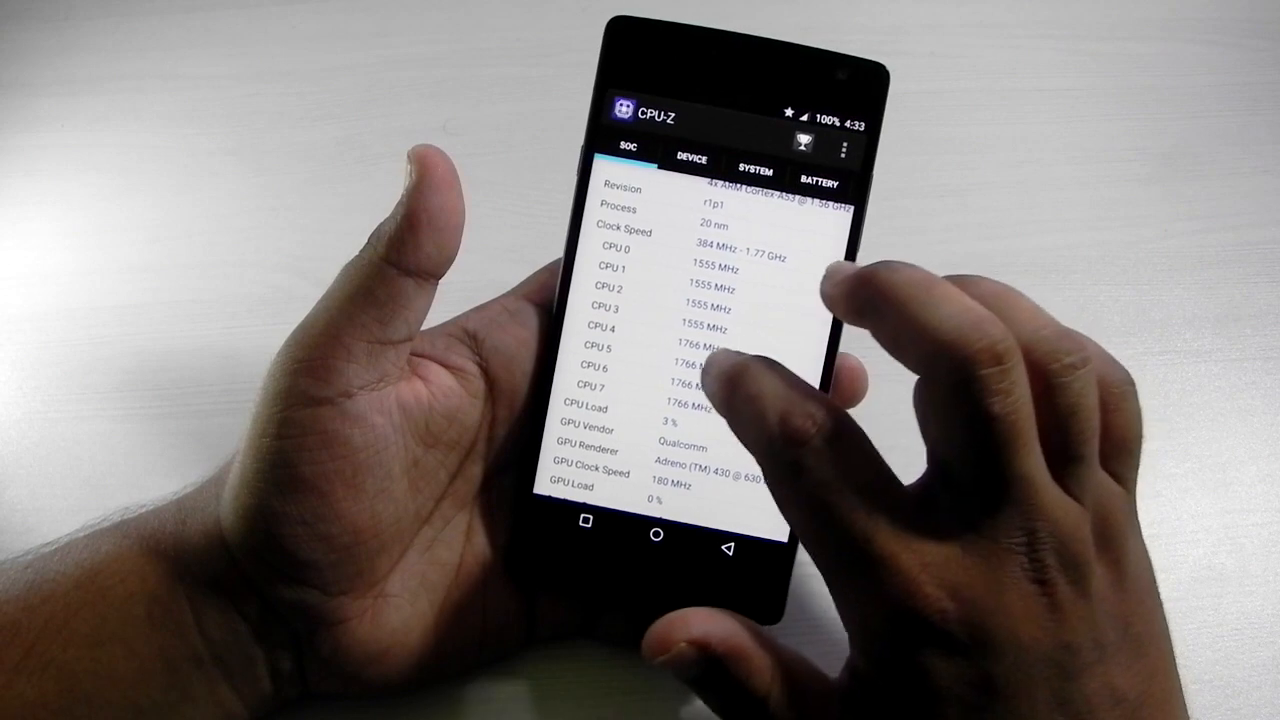
scroll(down, 3)
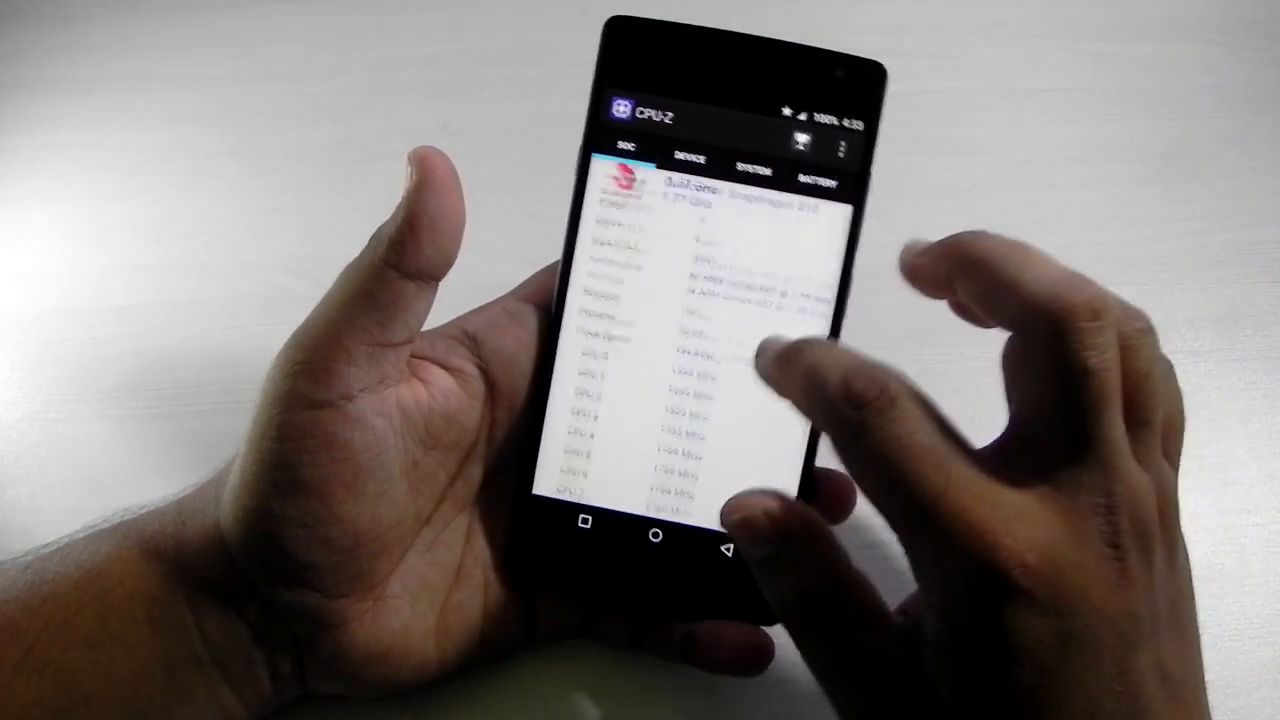
scroll(down, 3)
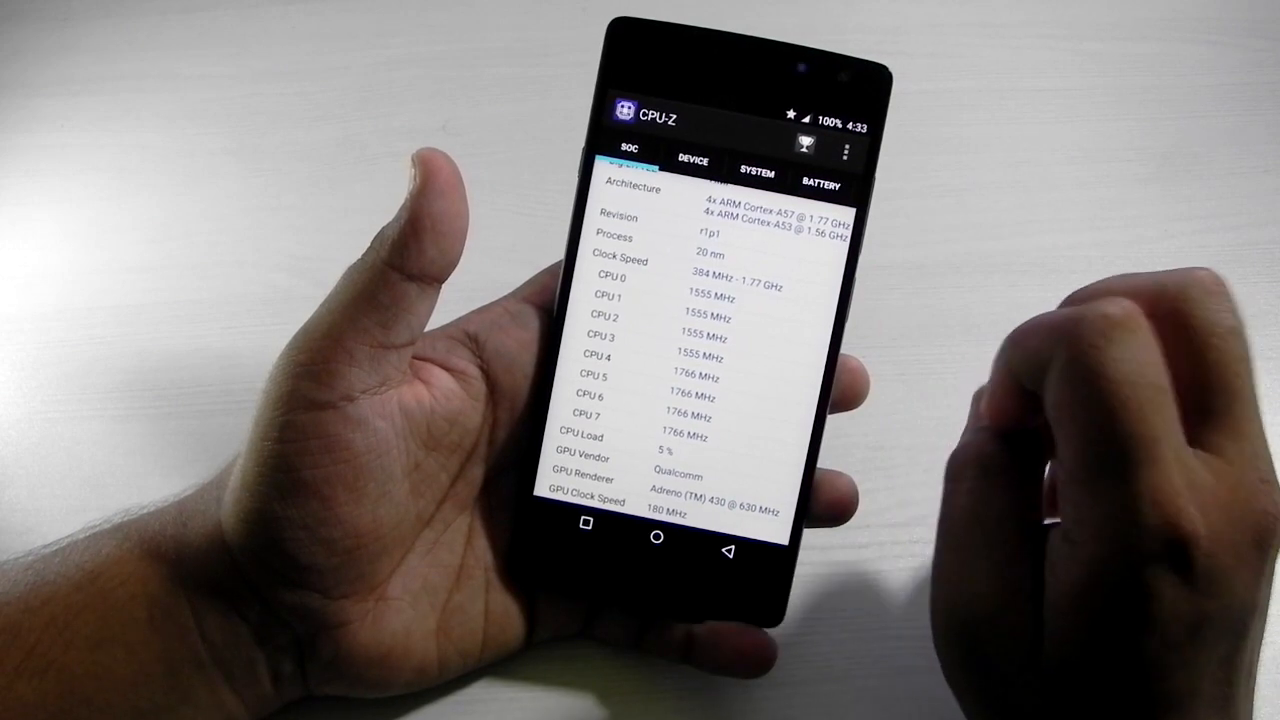